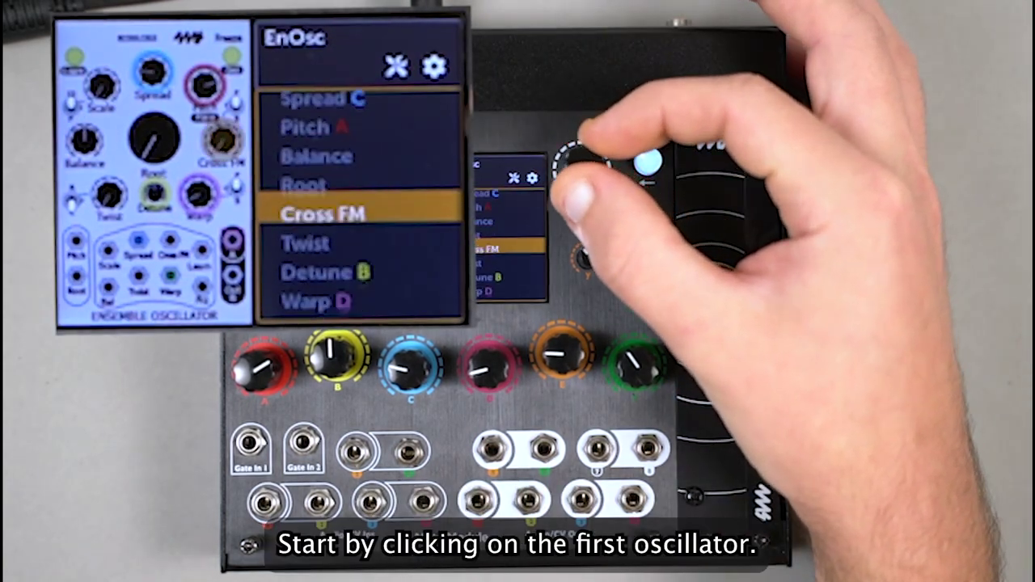
Select the Ensemble Oscillator's Pitch Jack to show its cable and MIDI map options
scroll(down, 3)
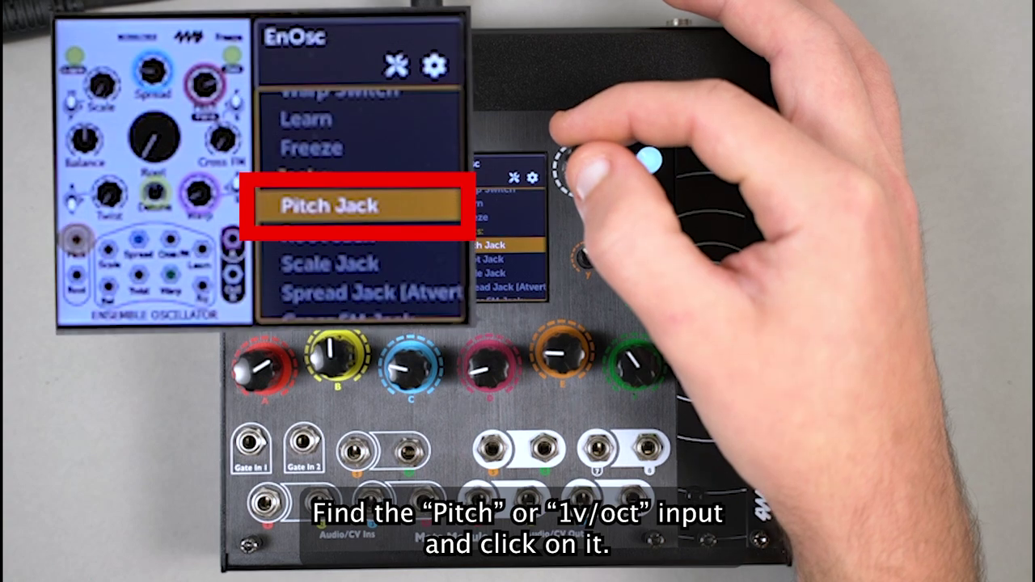
click(330, 203)
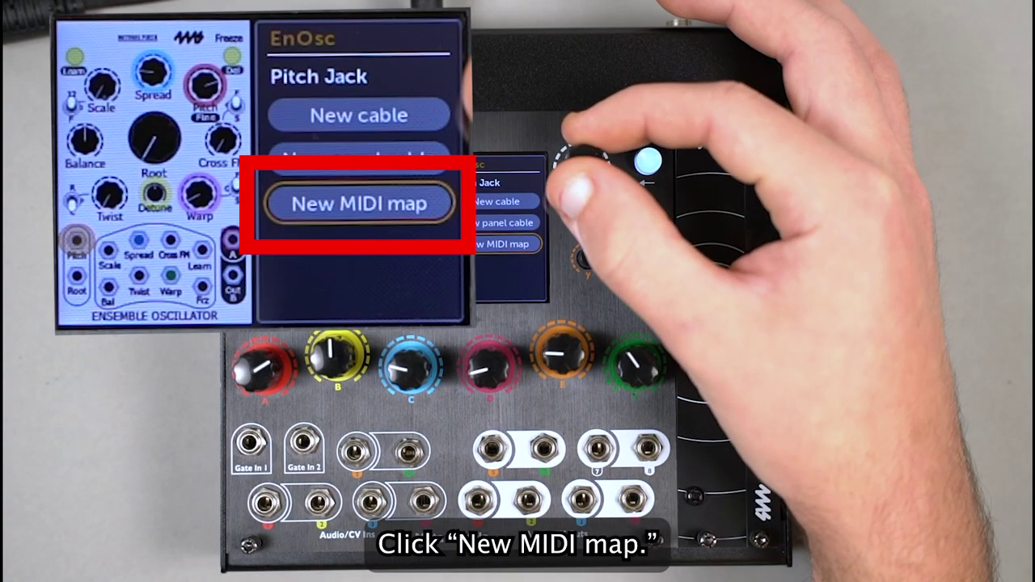
click(360, 204)
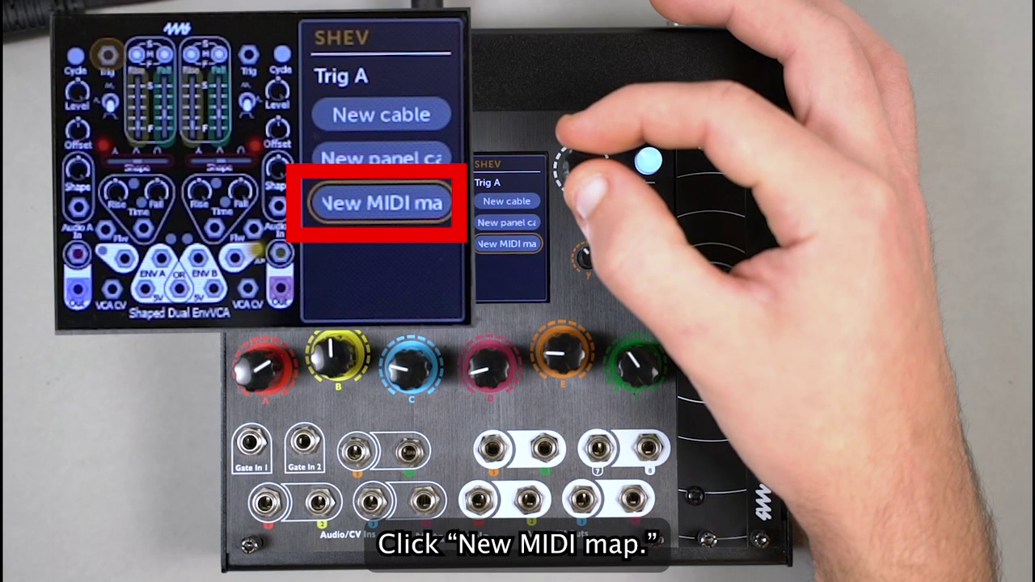
Create a MIDI map on SHEV Trig A with Note set to Gate
click(381, 202)
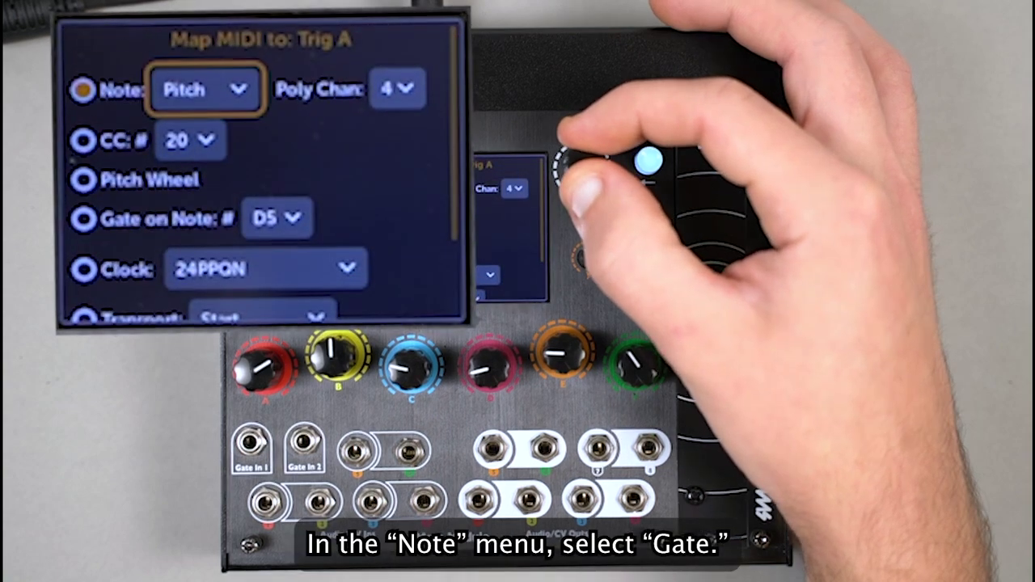
click(204, 90)
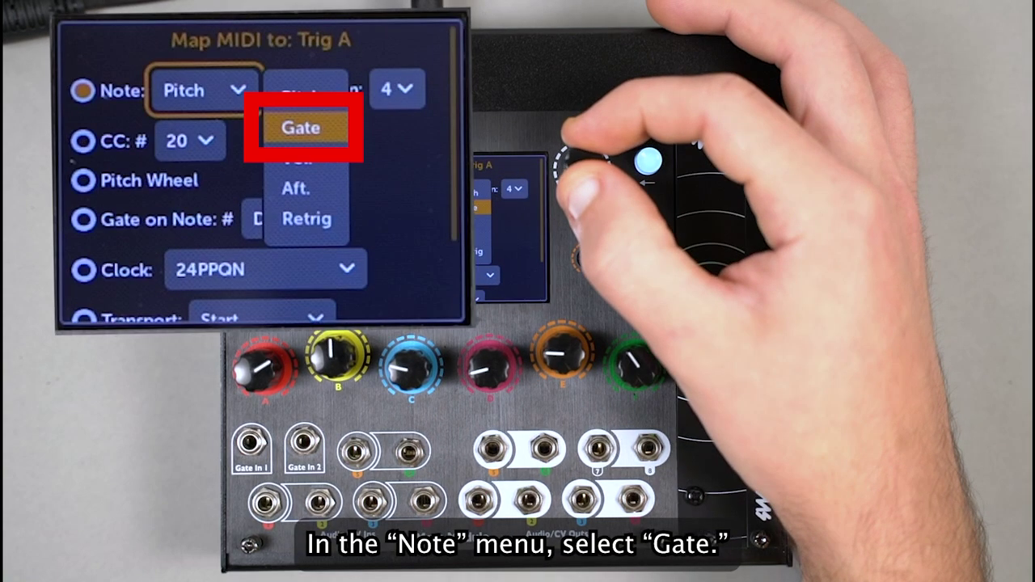
click(301, 126)
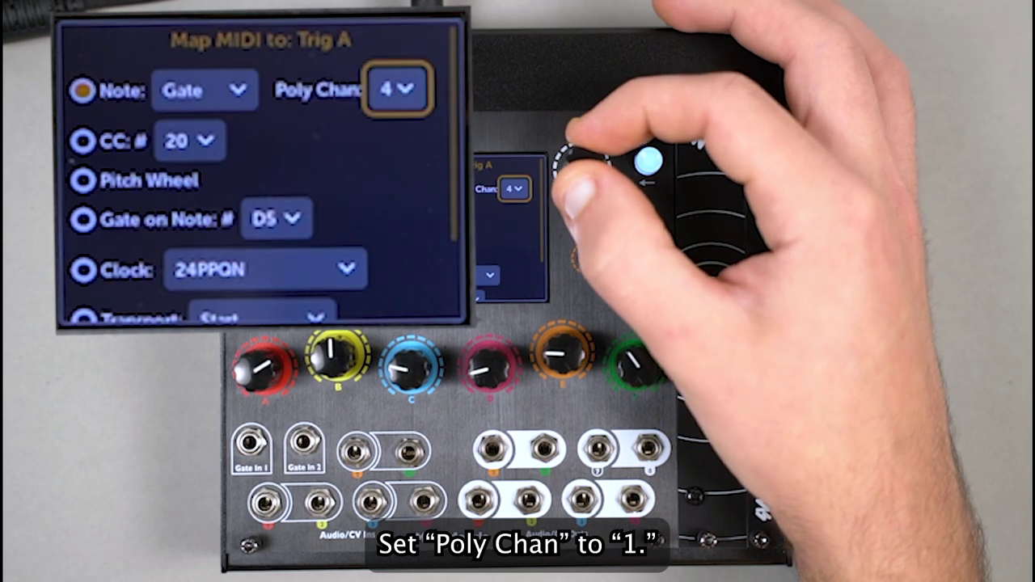